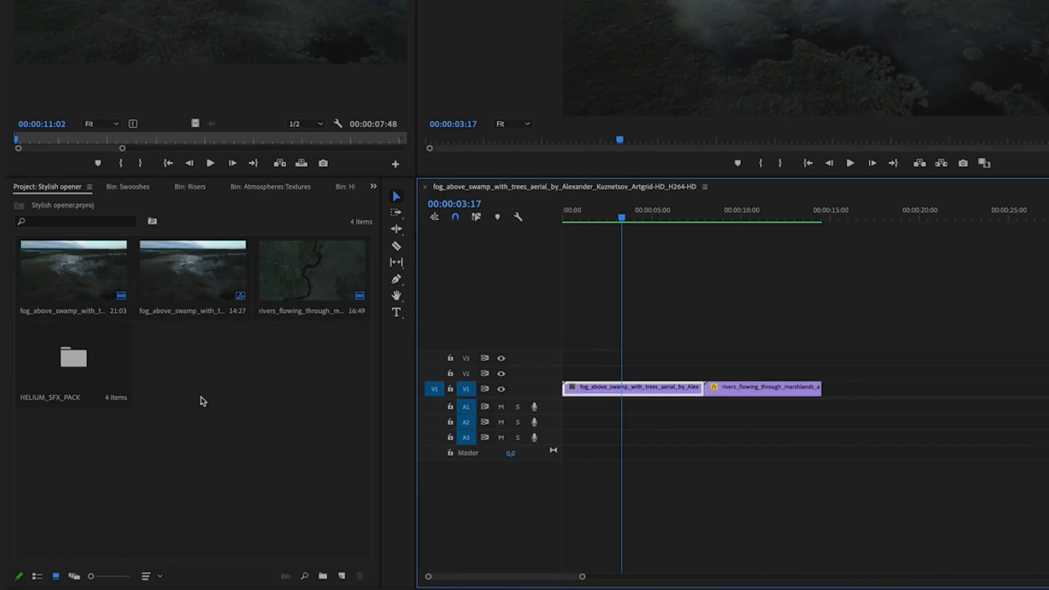
- Place the Barn Doors wipe from Video Transitions > Wipe at the fog-above-swamp clip's start
click(374, 186)
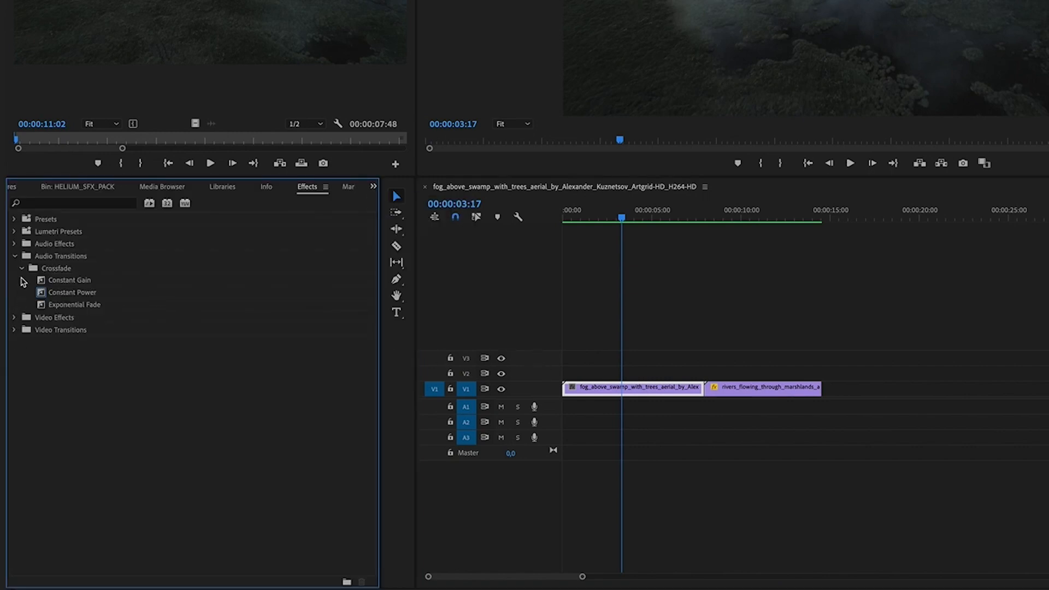
click(13, 280)
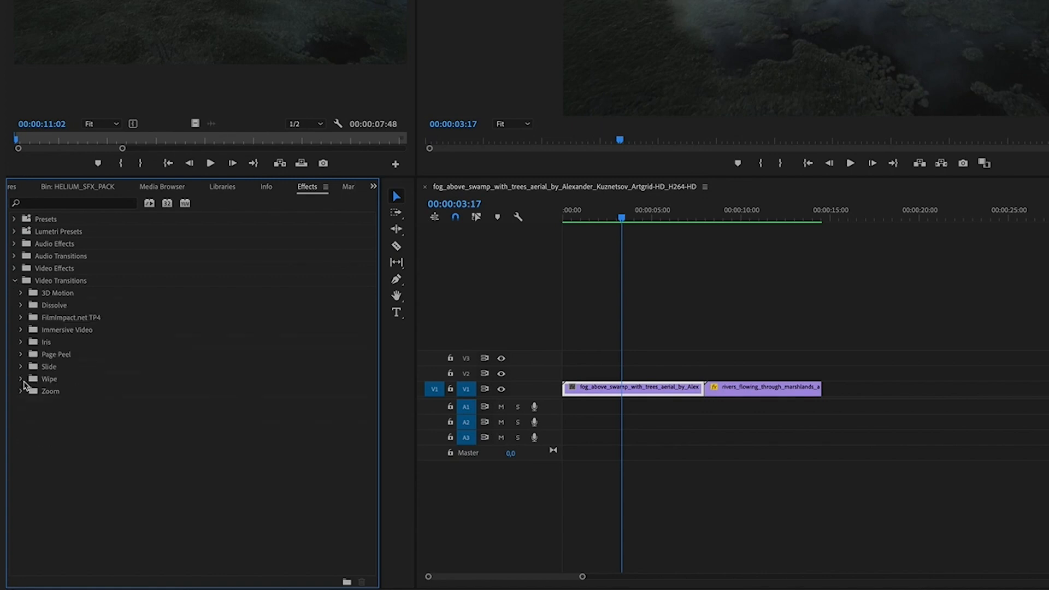
click(21, 378)
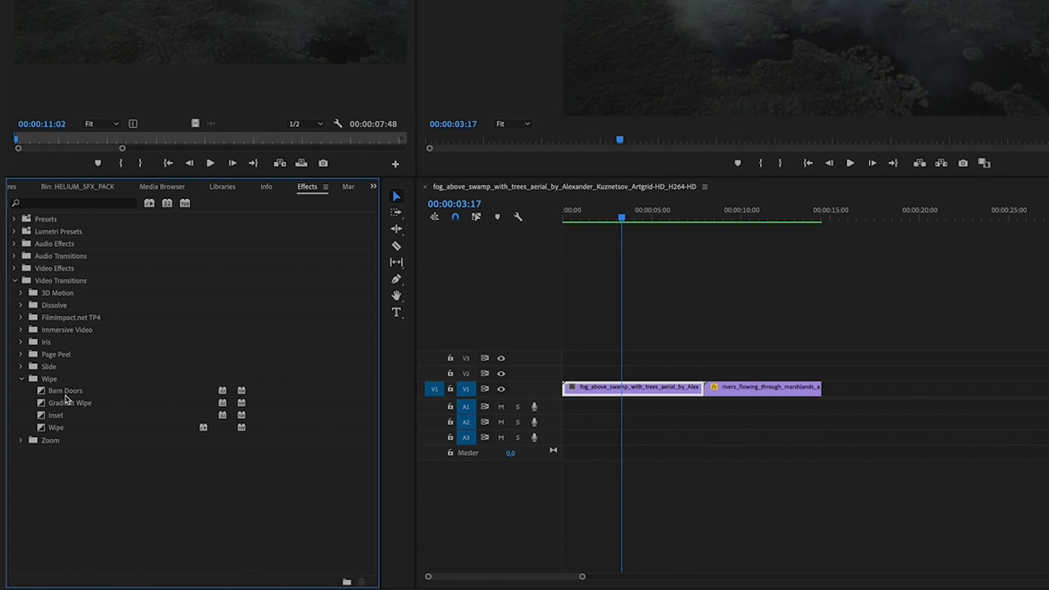
click(498, 7)
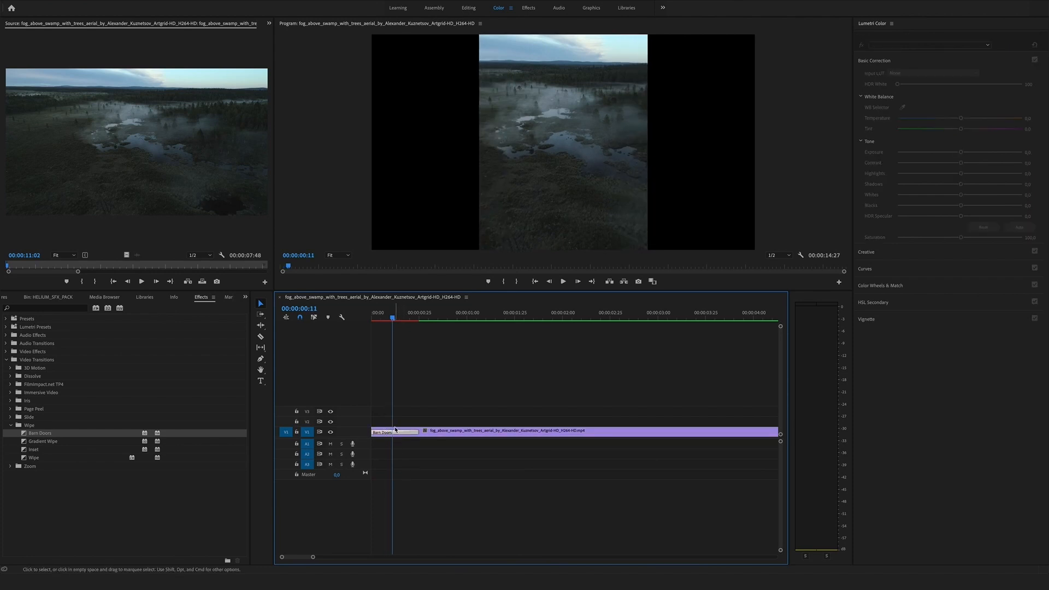
- Show Effect Controls to view the Barn Doors duration, border and reverse settings
click(480, 23)
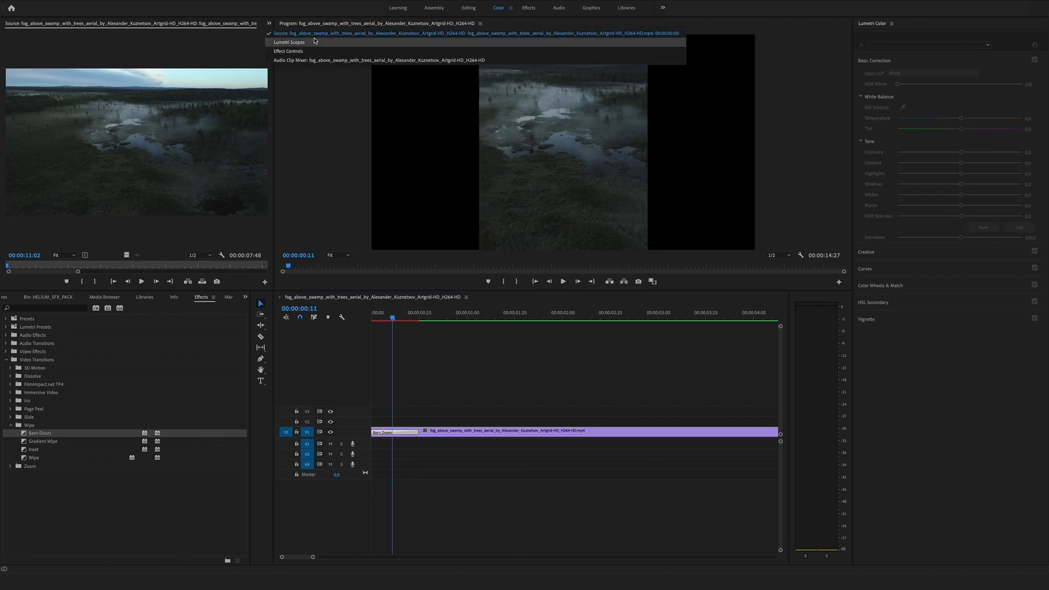
click(289, 51)
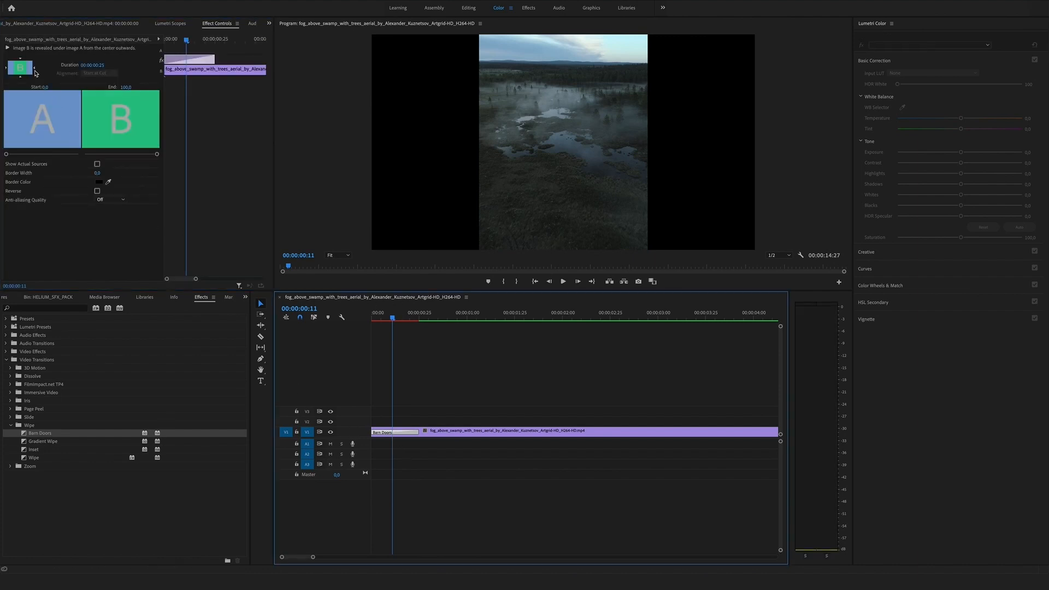
mouse_move(22, 65)
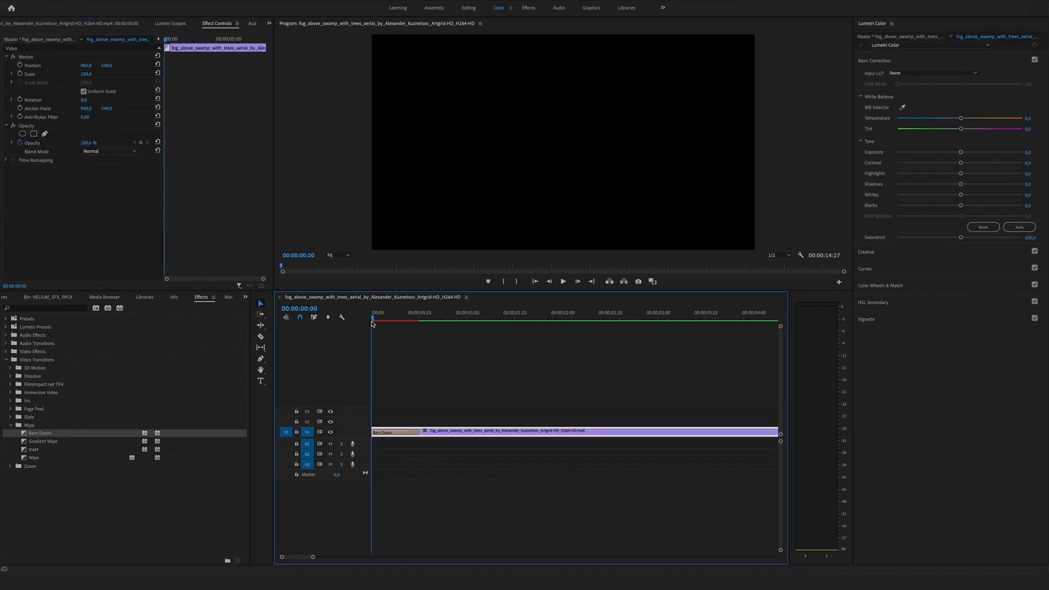
- Put a Barn Doors transition on the end of the rivers-through-marshlands clip
click(394, 312)
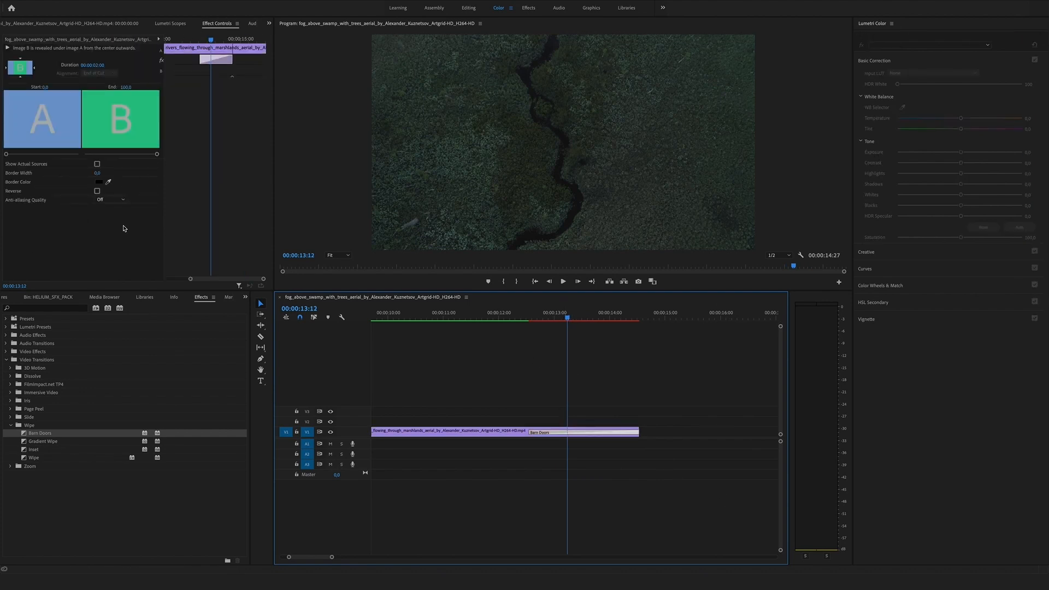
- Load Ambience_Seagulls.wav from the HELIUM_SFX_PACK atmospheres bin into the Source monitor
click(98, 190)
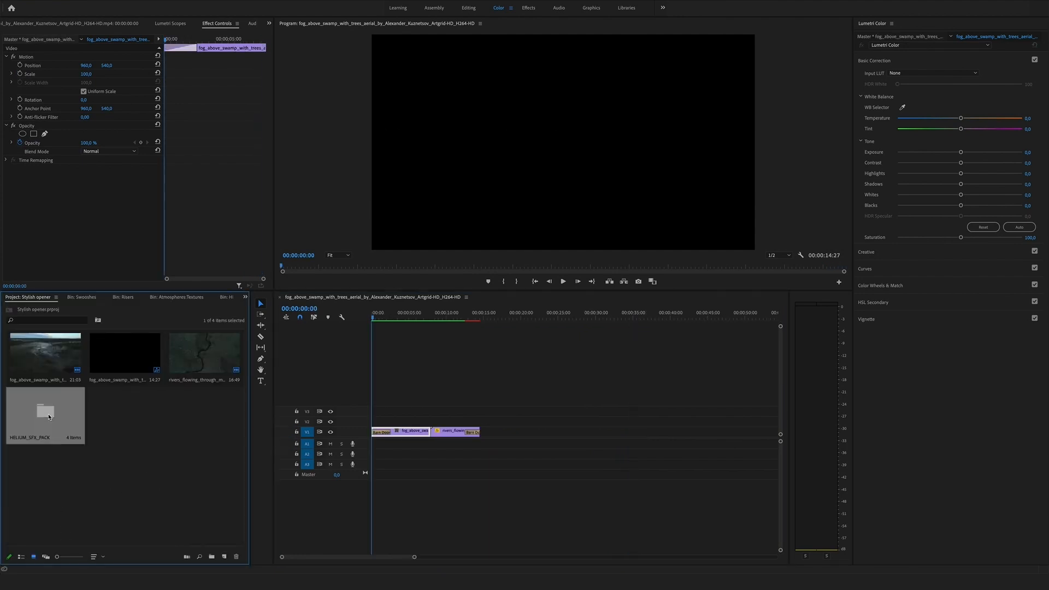
double_click(45, 412)
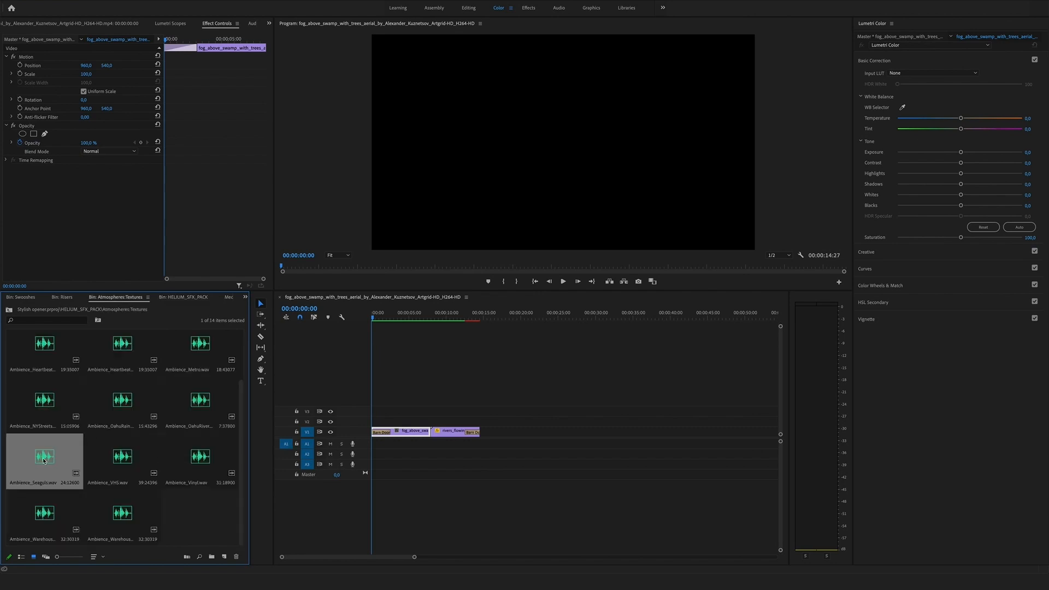
double_click(44, 456)
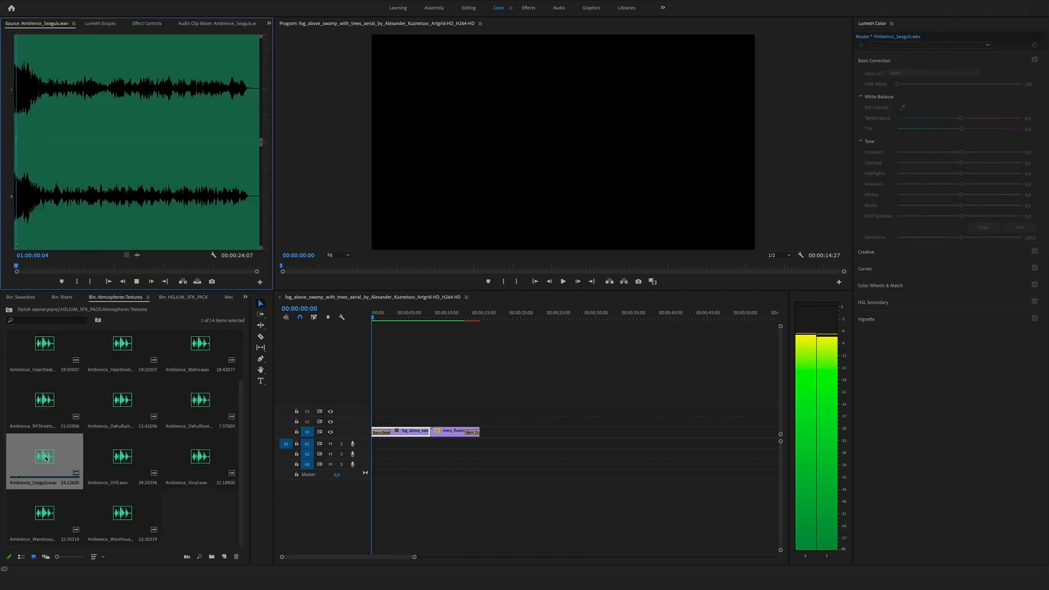